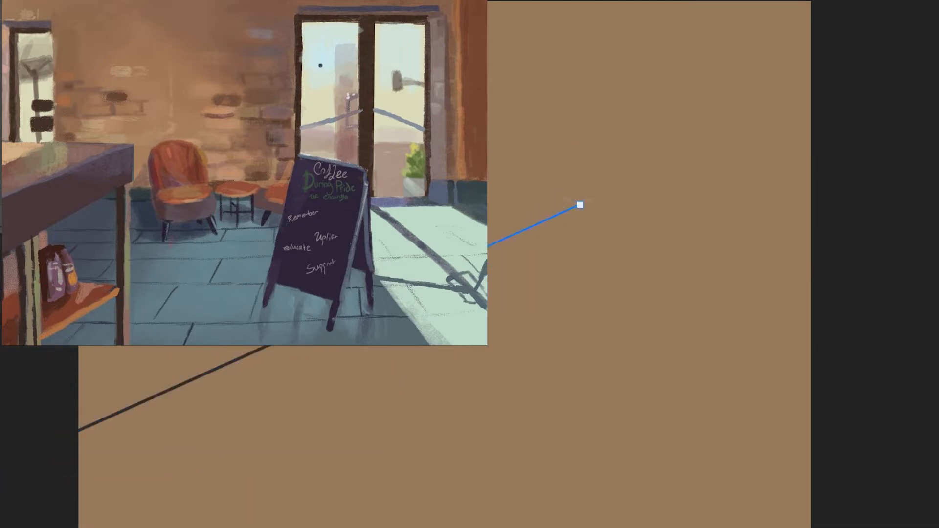
# Step: Block in the room's perspective lines across the wall with the brush
pyautogui.moveTo(578, 204); pyautogui.dragTo(898, 225)
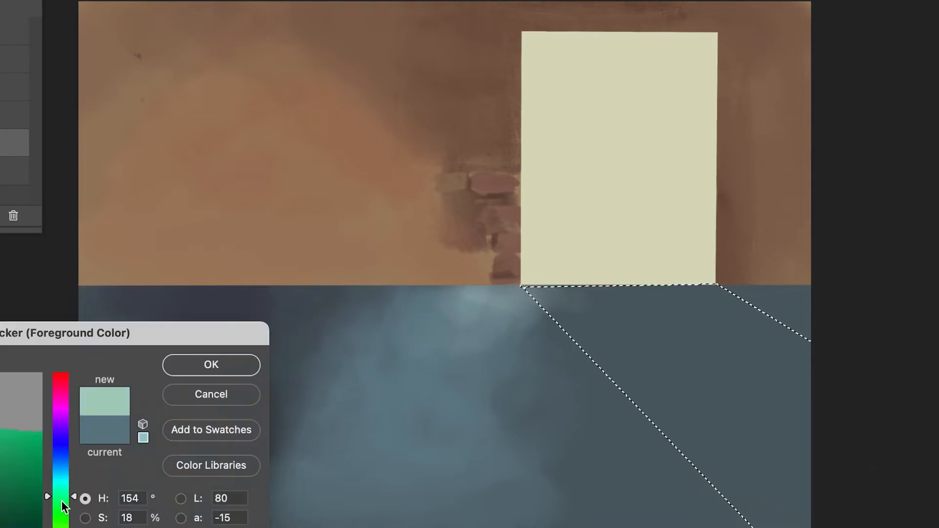
# Step: Pick a pale mint for the floor light and a muted mauve for the door's side jamb
pyautogui.click(211, 365)
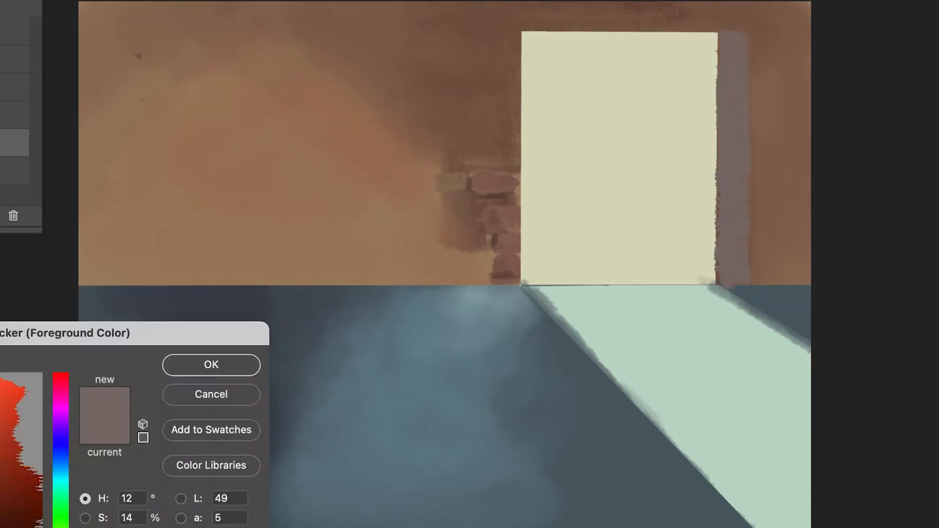
pyautogui.click(211, 365)
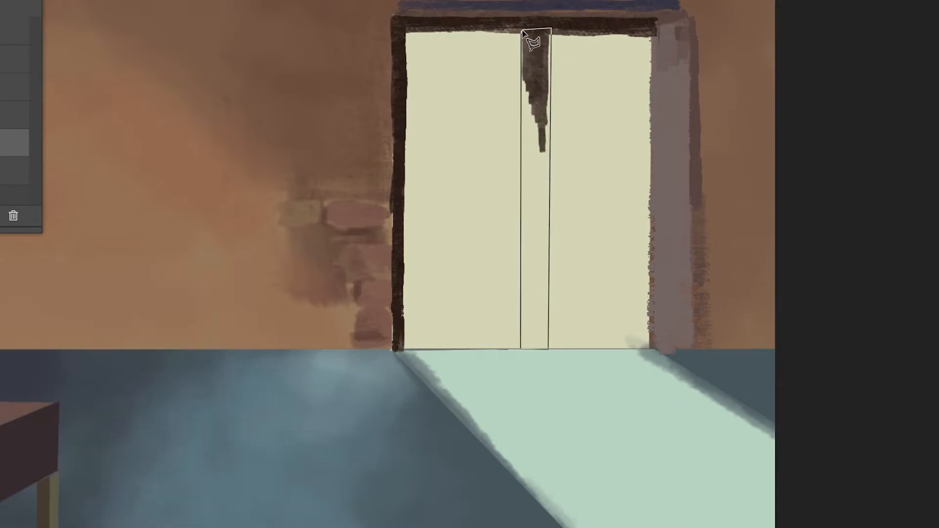
# Step: Paint the dark bar between the door panels and pick a dark red-brown for the counter
pyautogui.moveTo(532, 42); pyautogui.dragTo(536, 341)
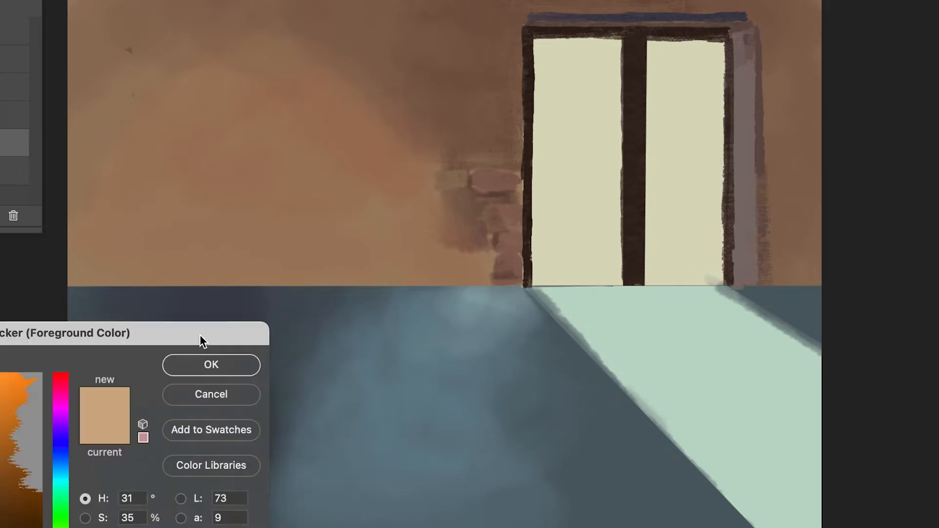
pyautogui.click(212, 365)
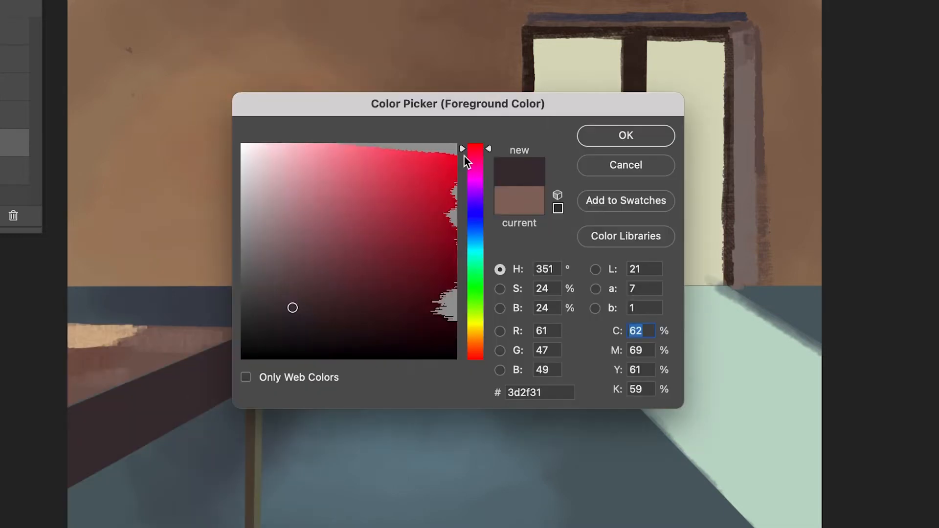
pyautogui.click(626, 135)
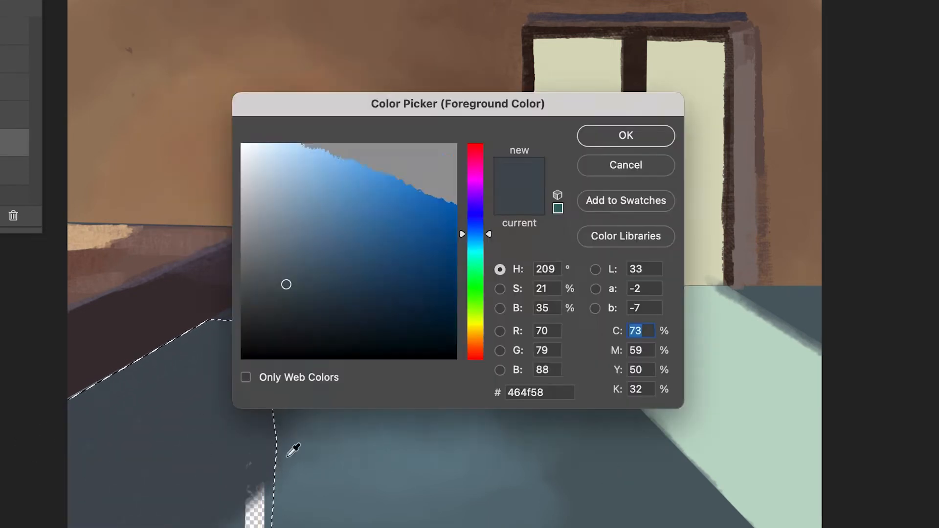
# Step: Sample a range of blue-greys to shade the floor under the counter and left doorway
pyautogui.click(626, 136)
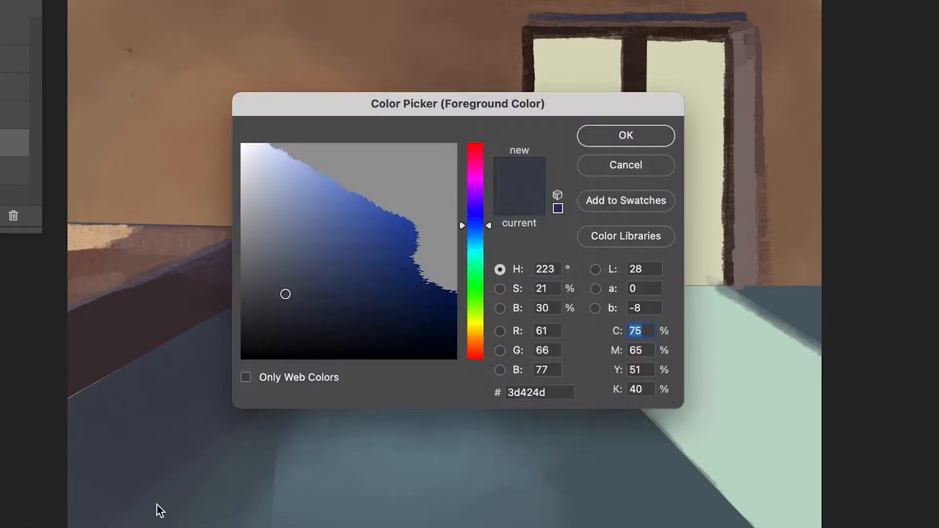
pyautogui.click(626, 135)
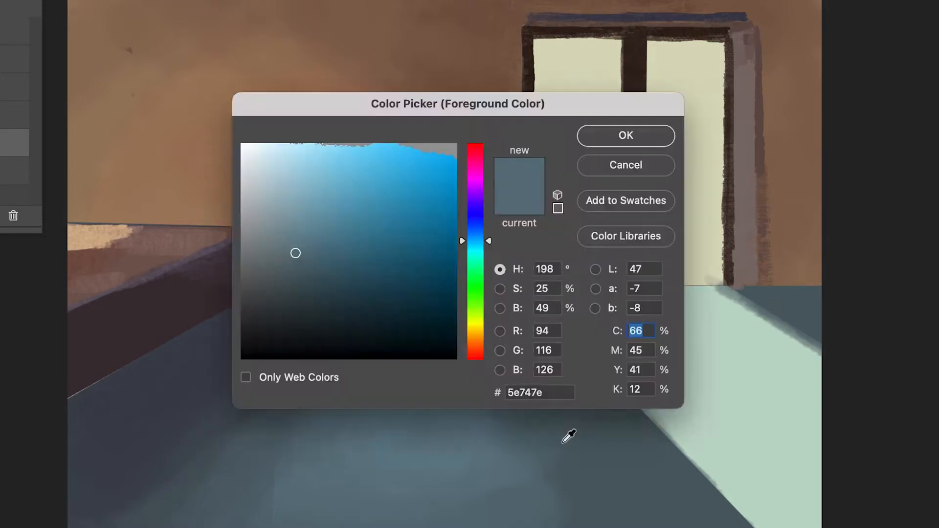
pyautogui.click(625, 135)
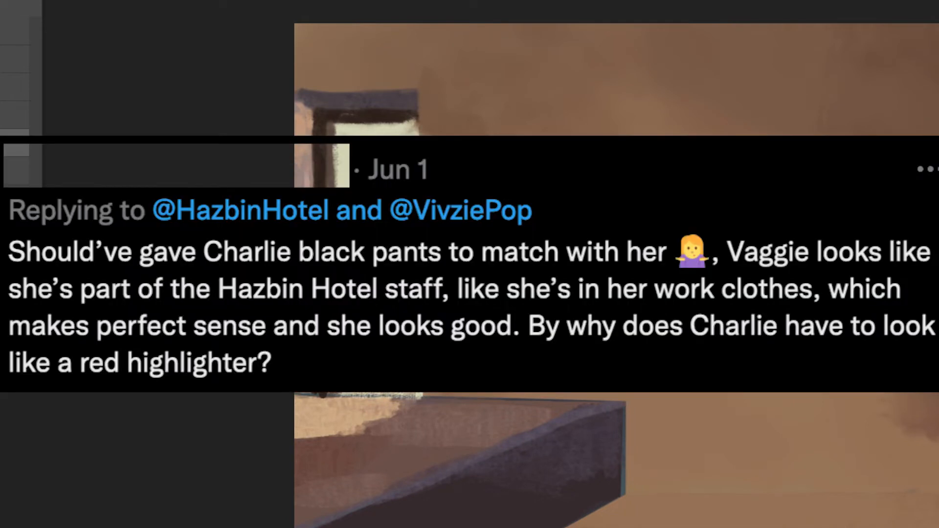
pyautogui.scroll(-3)
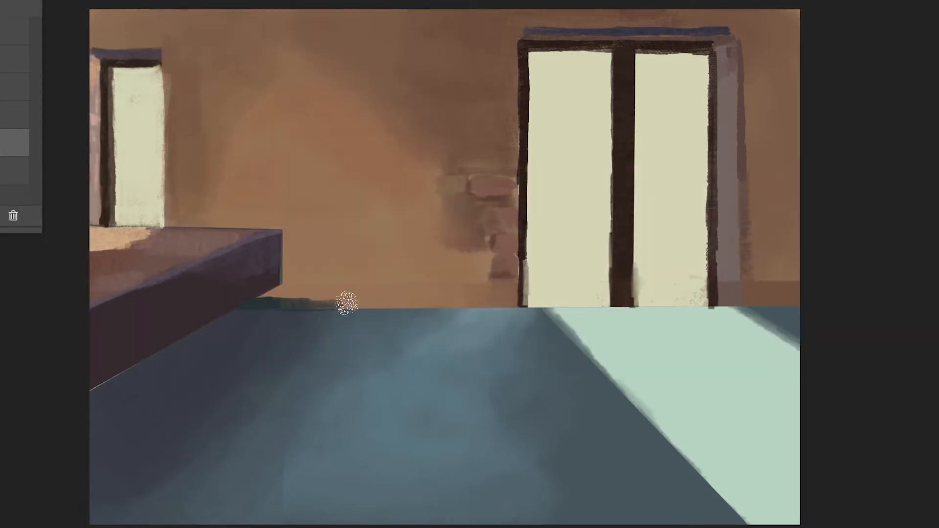
# Step: Shade the foot of the wall and pick a dark teal for the baseboard and cast shadows
pyautogui.moveTo(347, 305); pyautogui.dragTo(753, 308)
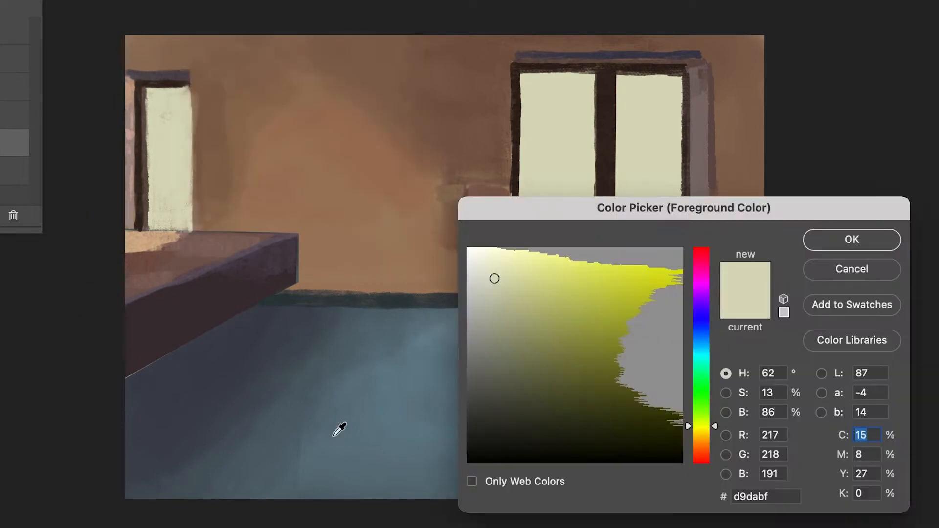
pyautogui.click(850, 239)
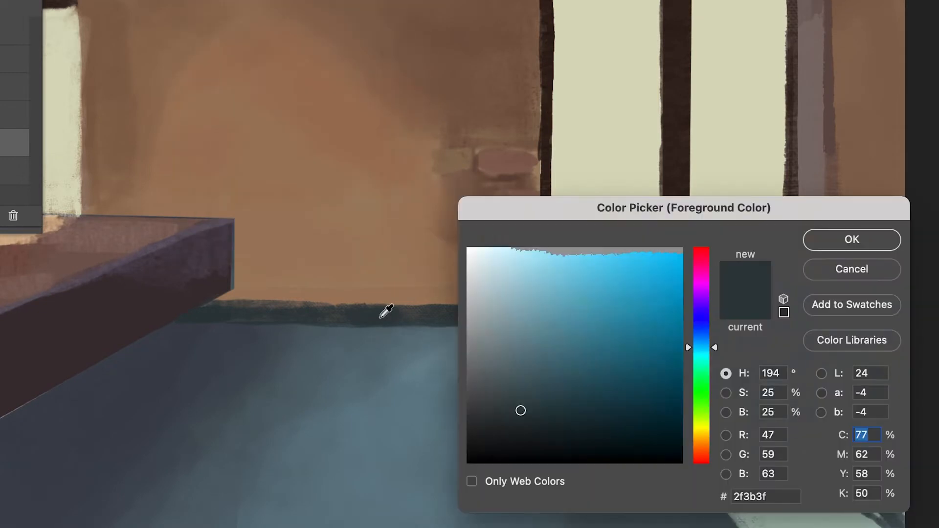
pyautogui.click(385, 313)
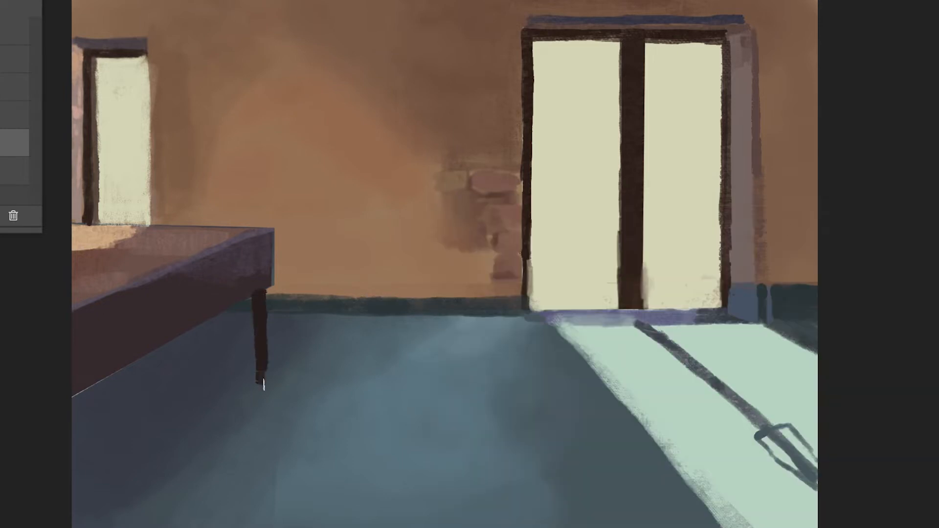
# Step: Brush in the left doorway's dark frame and highlights on the counter top and legs
pyautogui.moveTo(263, 299); pyautogui.dragTo(260, 527)
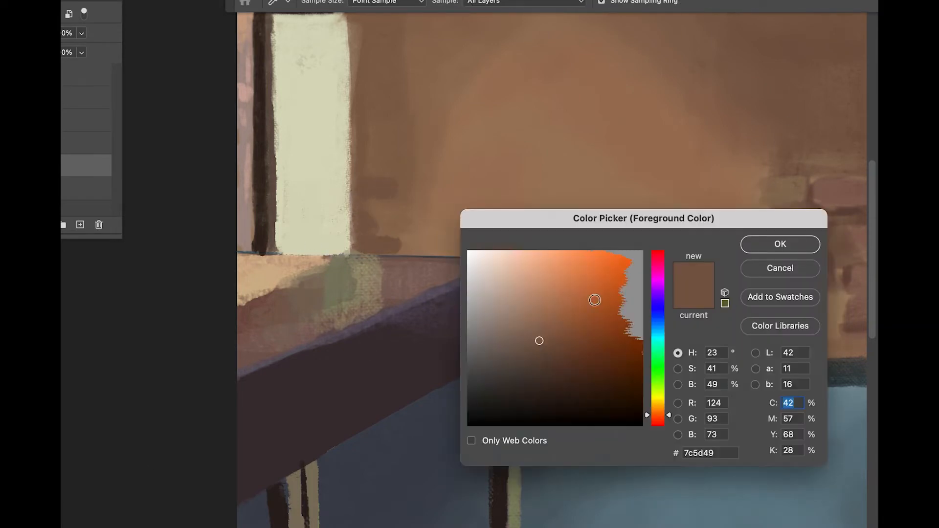
# Step: Paint diagonal push bars across both door panes and a small handle bracket on the left door
pyautogui.click(779, 245)
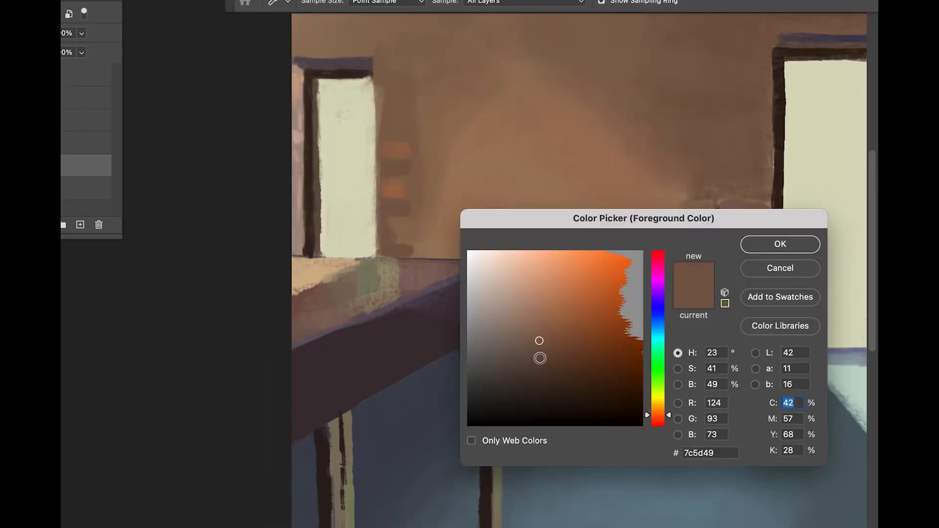
pyautogui.click(780, 244)
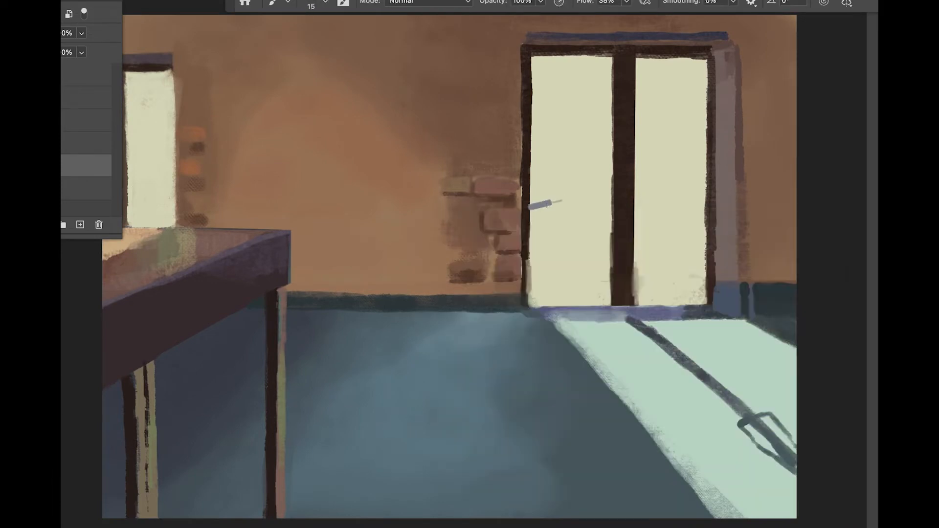
pyautogui.moveTo(530, 204); pyautogui.dragTo(710, 216)
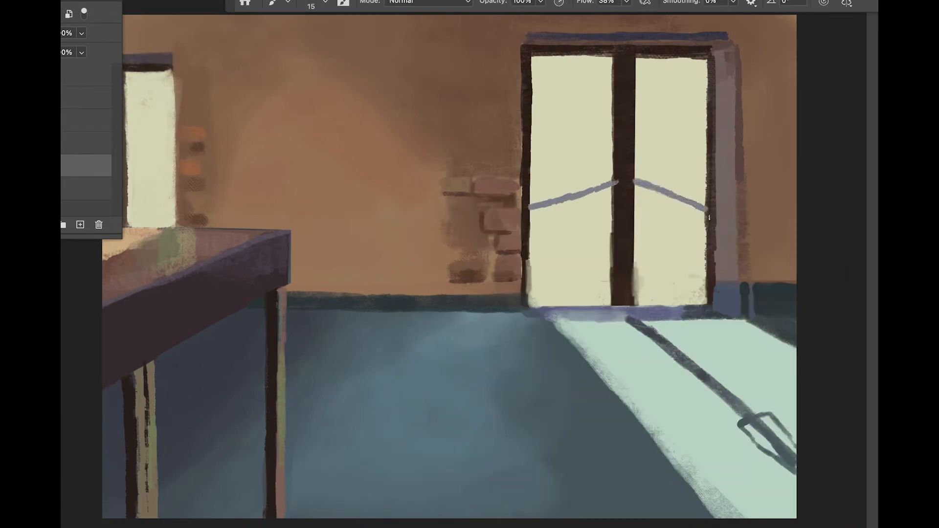
pyautogui.moveTo(587, 161); pyautogui.dragTo(610, 206)
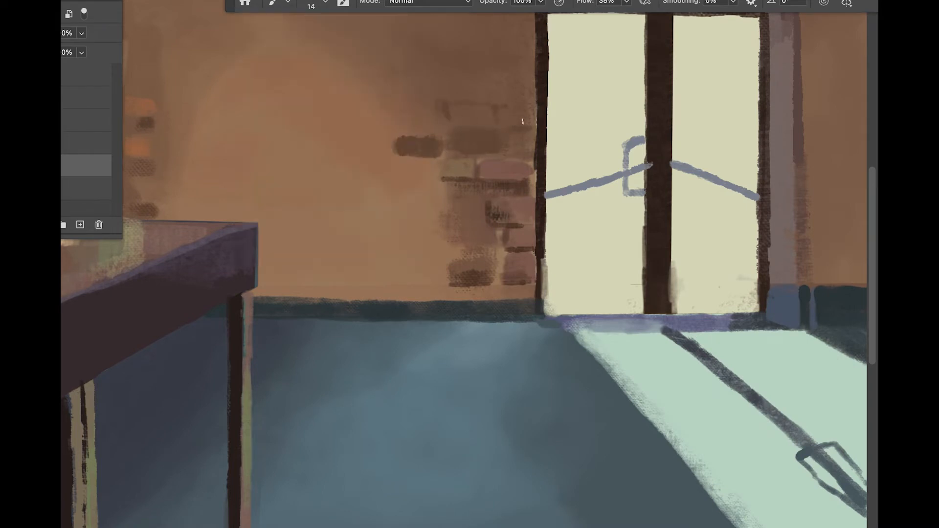
pyautogui.click(342, 3)
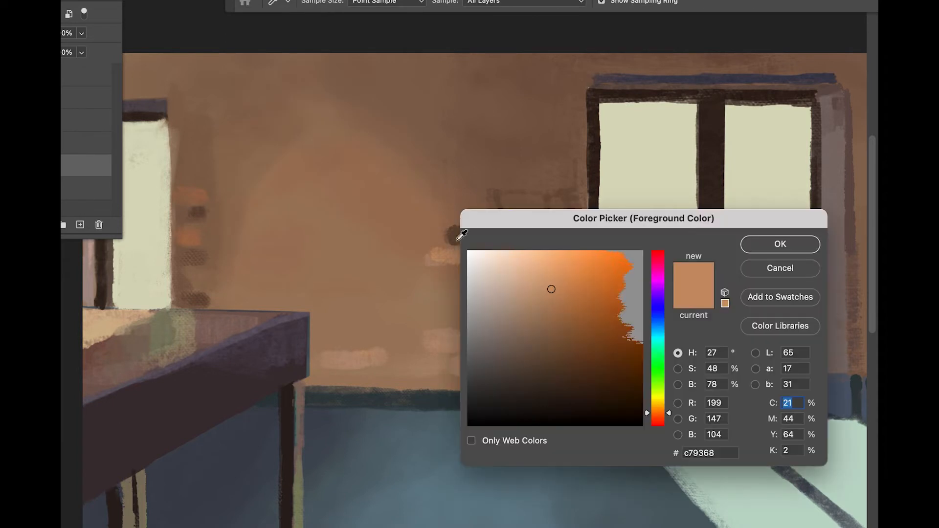
# Step: Set the paint colour to a dark brown, #684b39, and confirm it
pyautogui.click(546, 355)
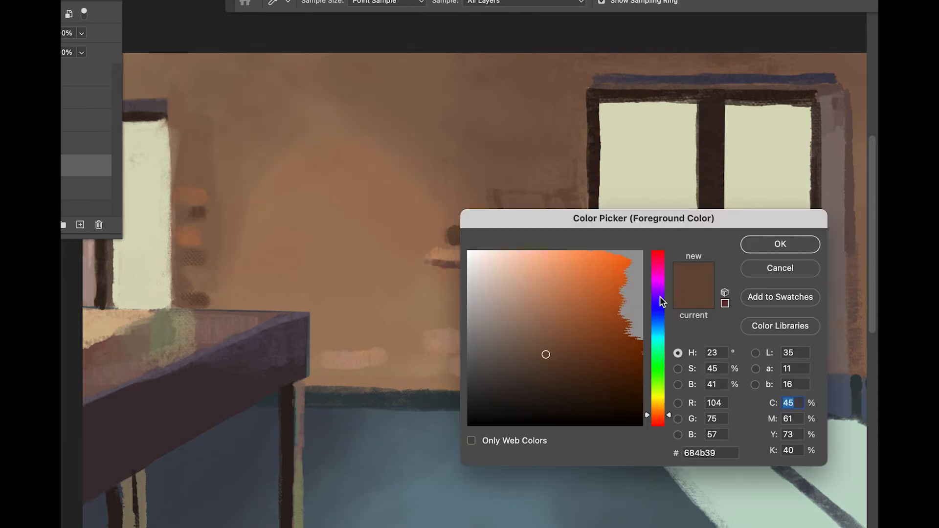
pyautogui.click(781, 244)
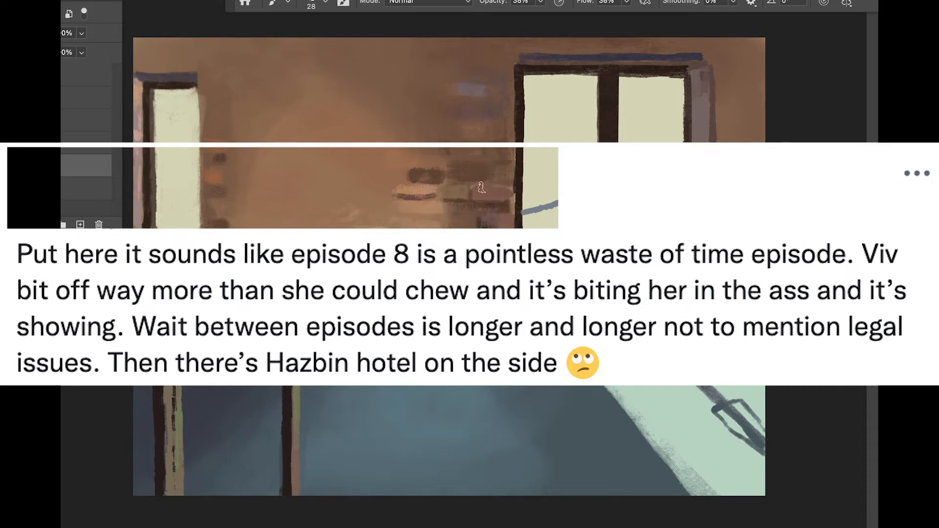
# Step: Paint the street view with lamp and plant through the door glass and add more bricks
pyautogui.click(332, 4)
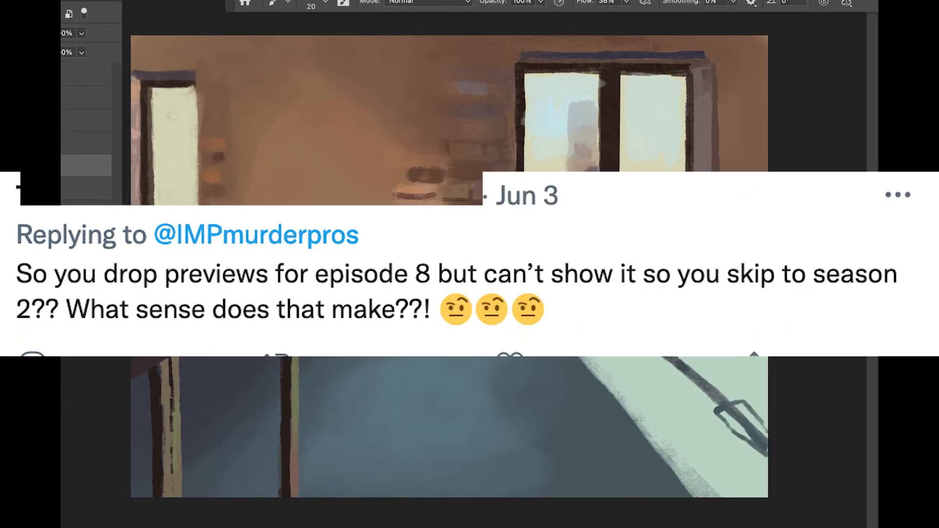
pyautogui.moveTo(563, 15)
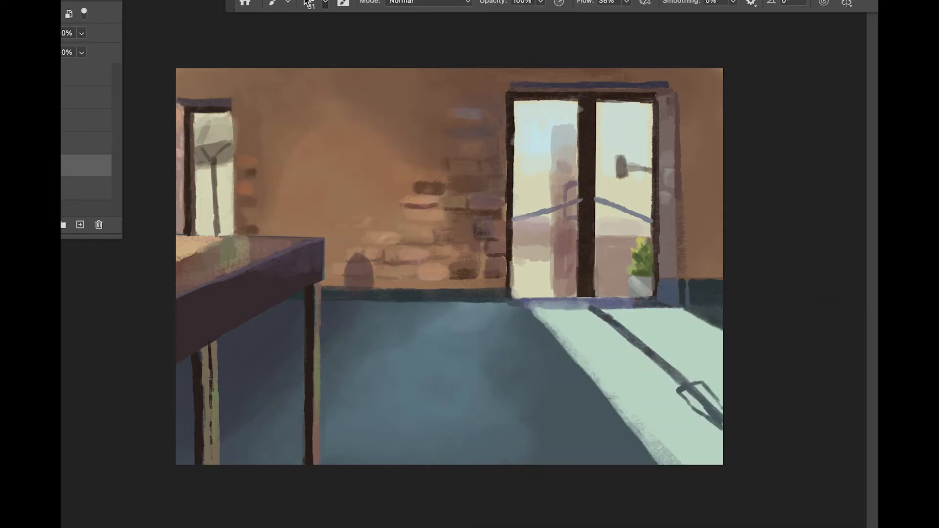
# Step: Resize the brush and paint a rounded orange-red chair back against the wall
pyautogui.click(312, 4)
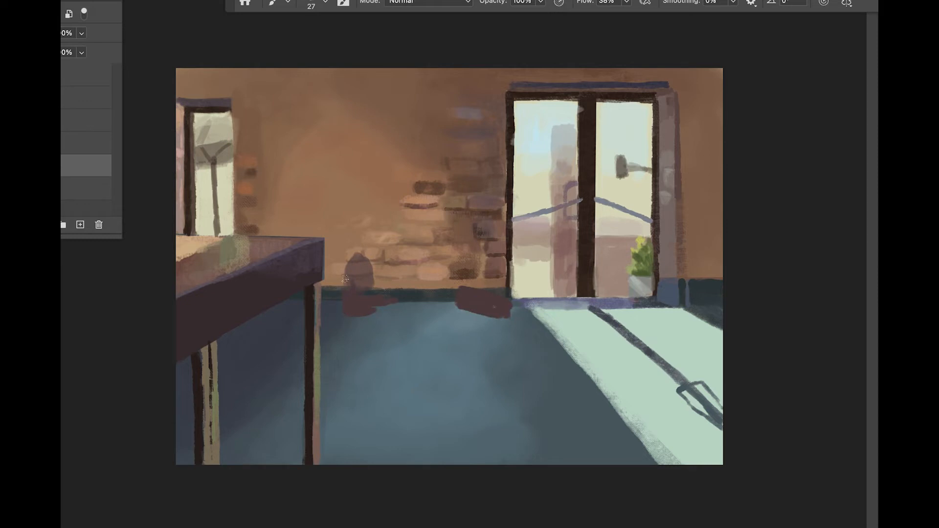
pyautogui.moveTo(356, 273); pyautogui.dragTo(356, 273)
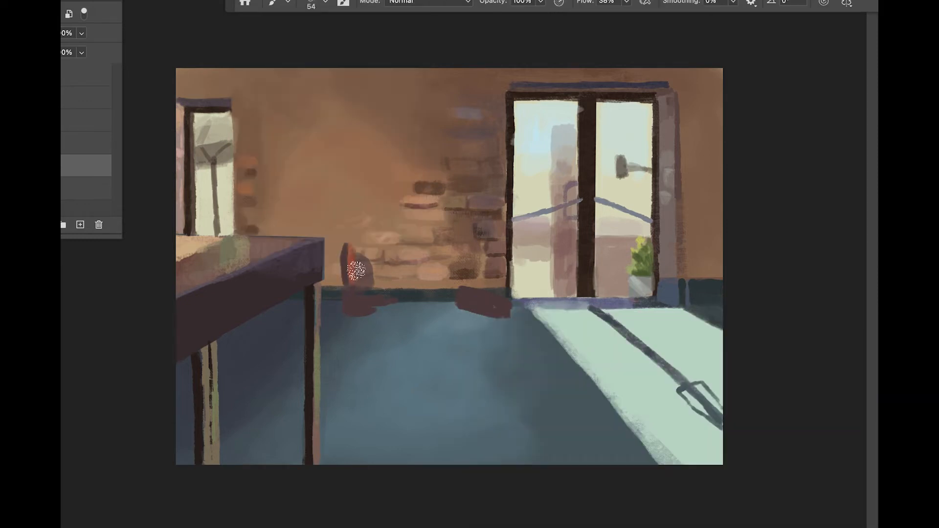
pyautogui.moveTo(353, 270); pyautogui.dragTo(380, 237)
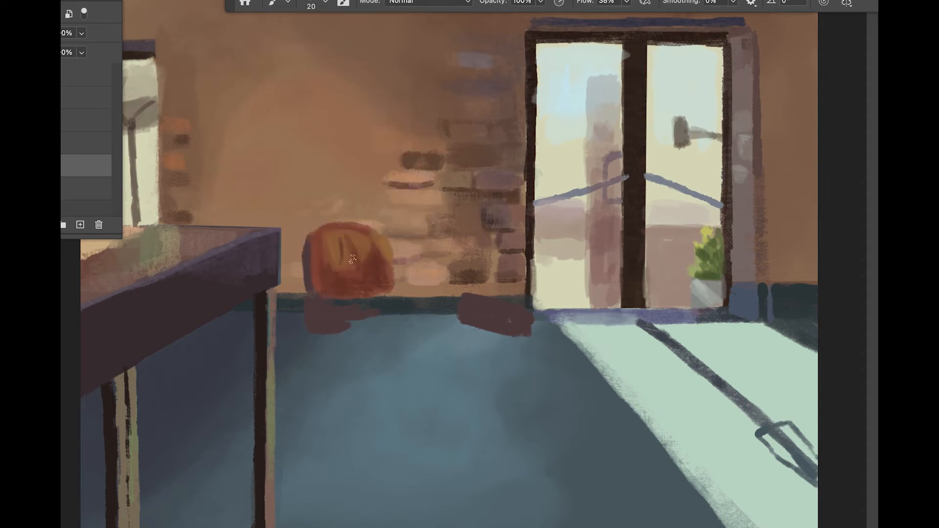
pyautogui.moveTo(350, 257); pyautogui.dragTo(344, 233)
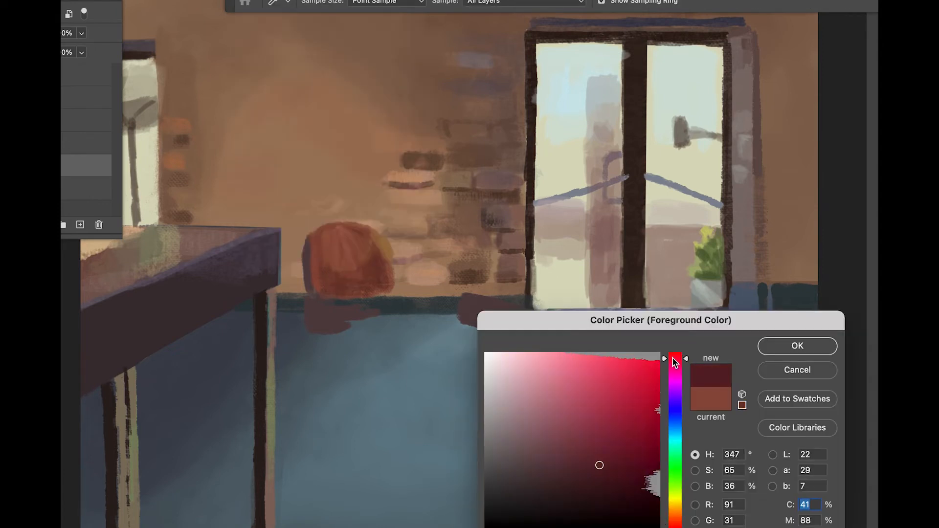
# Step: Paint the chair a lighter tan seat, a dark shadowed underside and a leg down to the floor
pyautogui.click(797, 346)
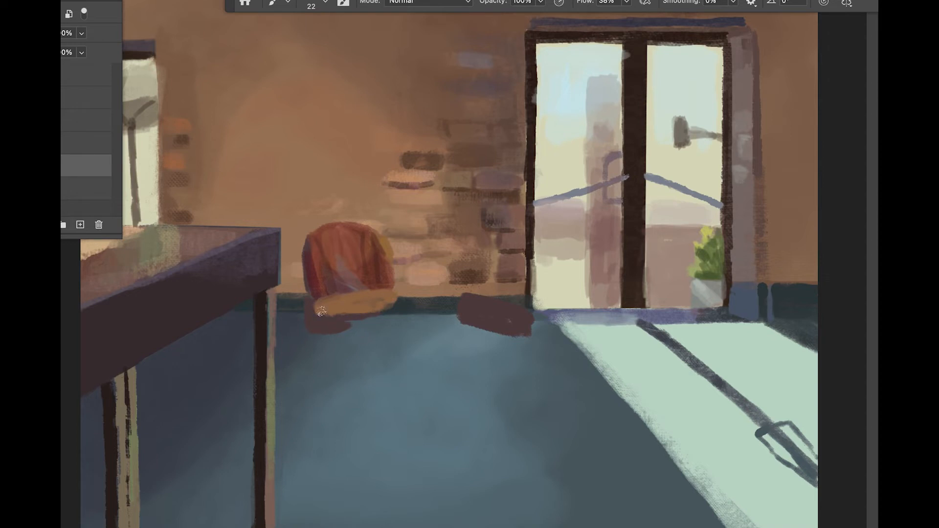
pyautogui.moveTo(321, 310); pyautogui.dragTo(369, 290)
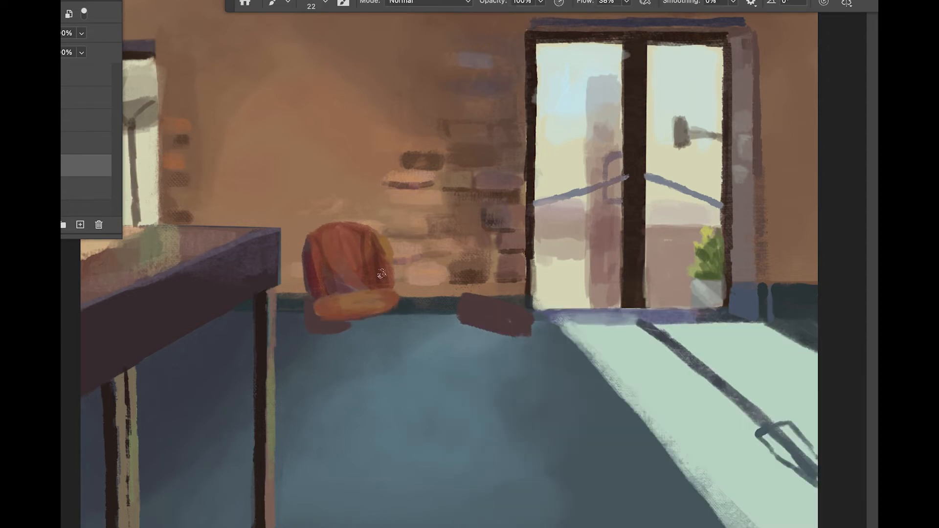
pyautogui.moveTo(383, 273); pyautogui.dragTo(327, 340)
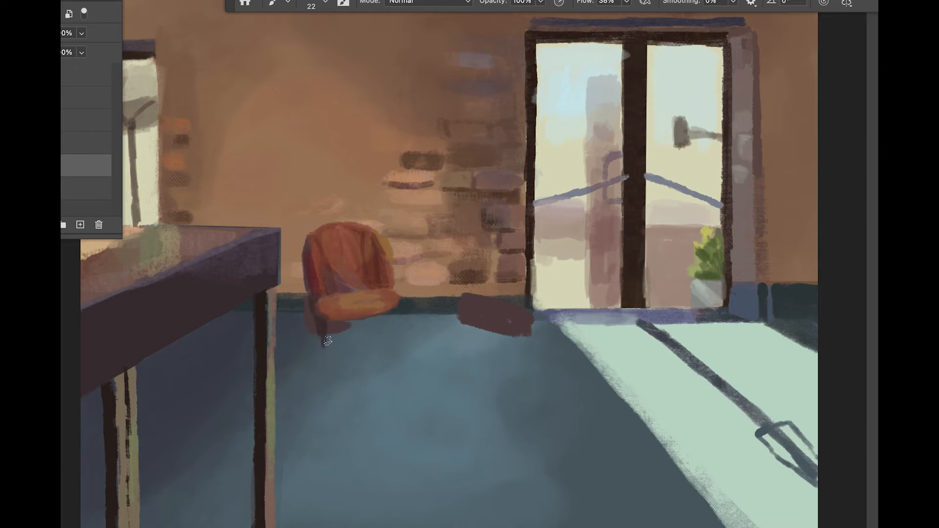
pyautogui.moveTo(327, 340); pyautogui.dragTo(327, 316)
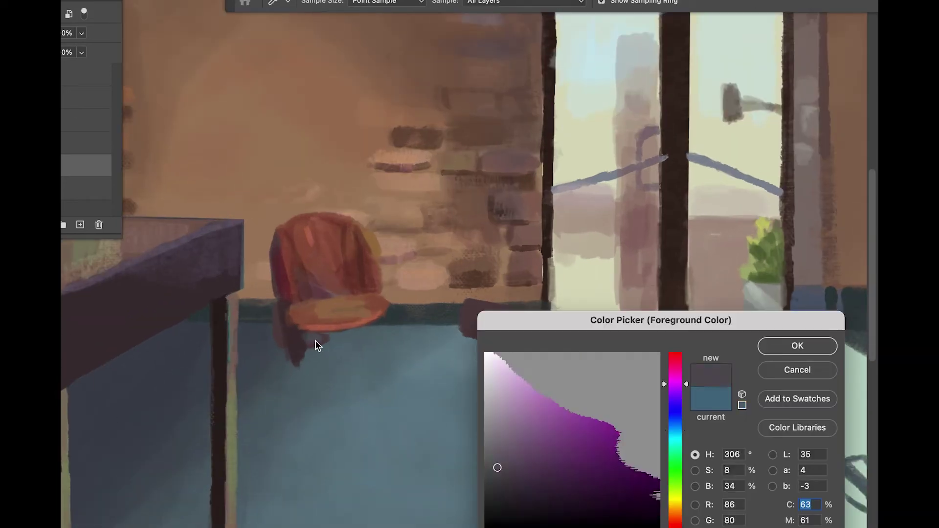
# Step: Shade the floor beneath the armchair with a dark greyish purple
pyautogui.click(797, 346)
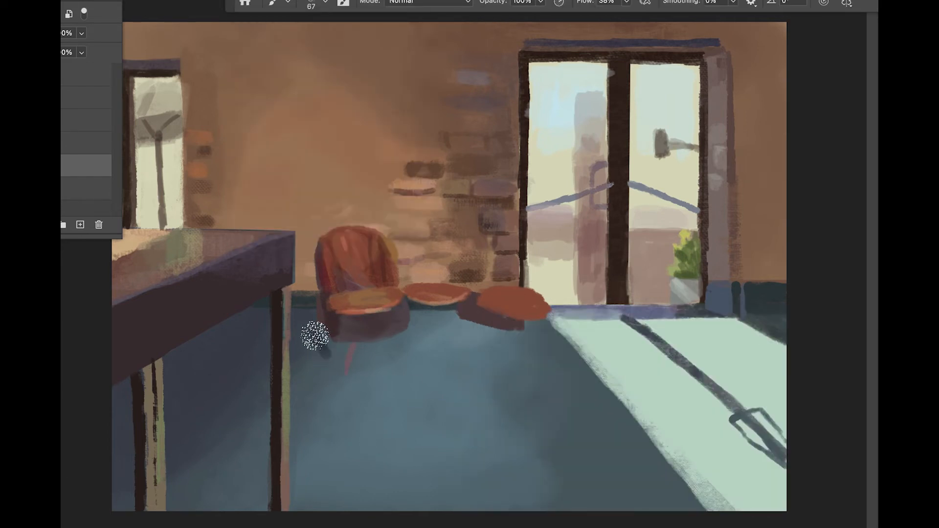
pyautogui.click(307, 4)
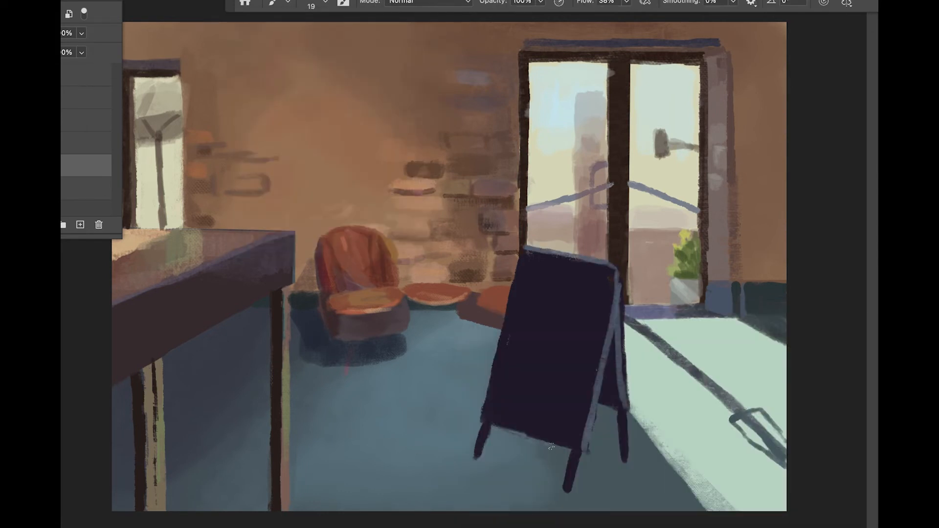
# Step: Add more dark purple paint to the A-frame chalkboard sign
pyautogui.click(305, 2)
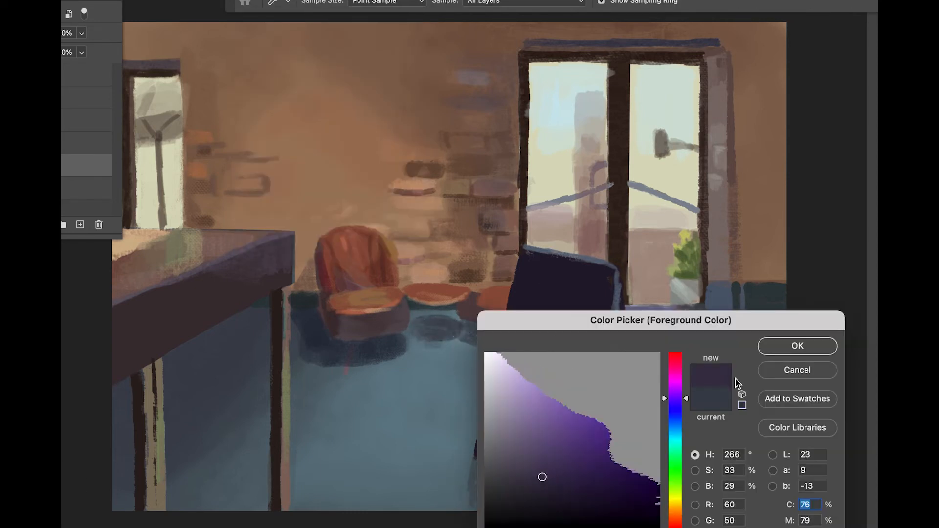
# Step: Paint thin dark legs under the armchair and tables, then lighter purple edges on the sign
pyautogui.click(797, 346)
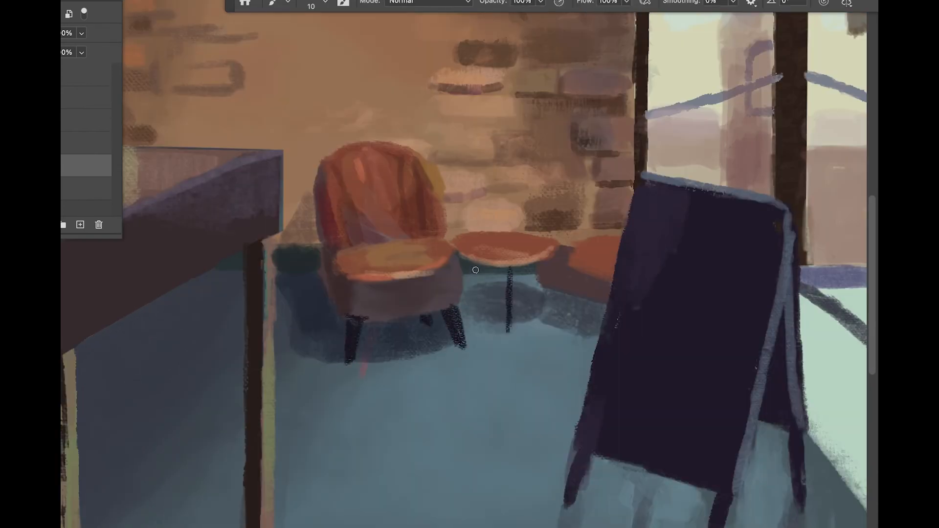
pyautogui.moveTo(476, 270); pyautogui.dragTo(500, 303)
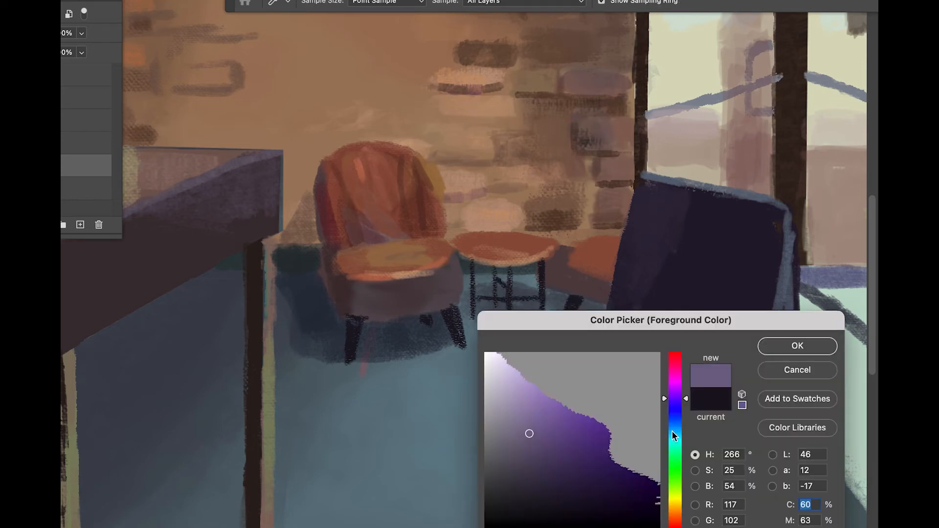
pyautogui.click(797, 346)
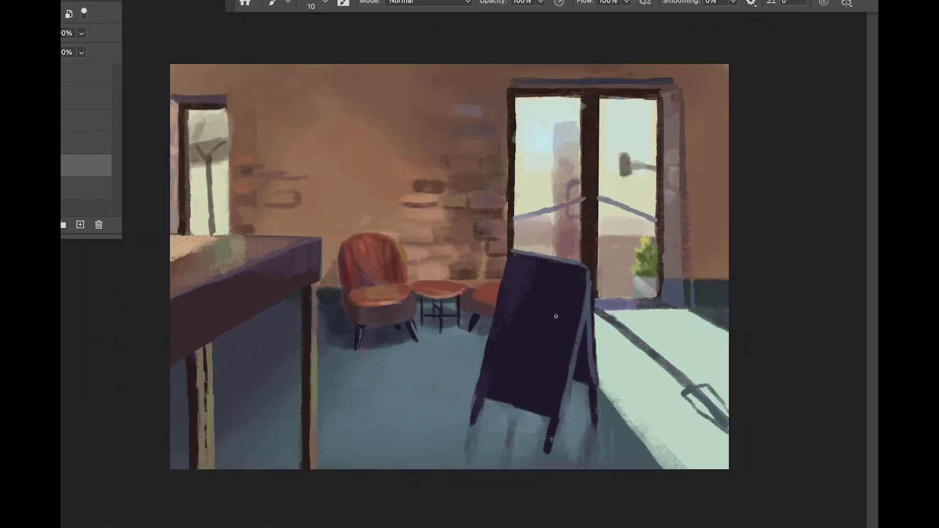
pyautogui.moveTo(555, 316); pyautogui.dragTo(373, 305)
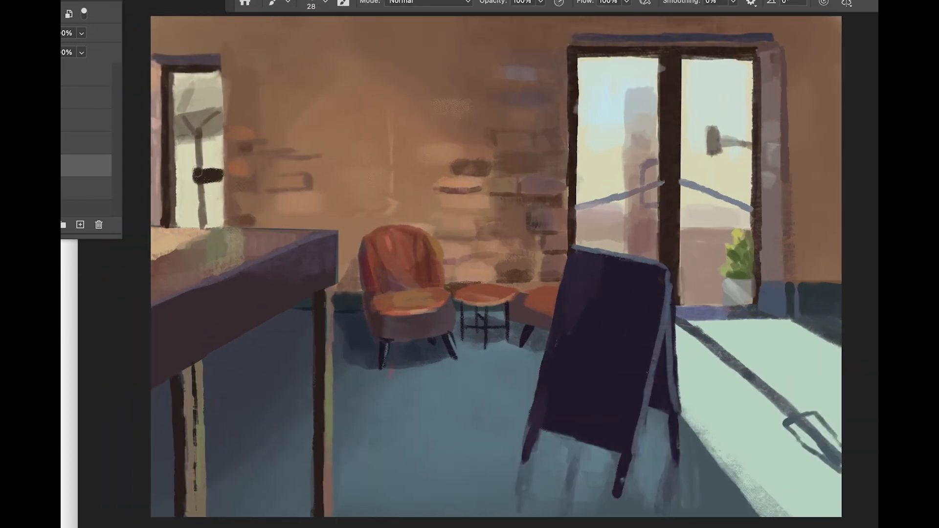
# Step: Paint a warm orange shelf beneath the café counter
pyautogui.click(299, 5)
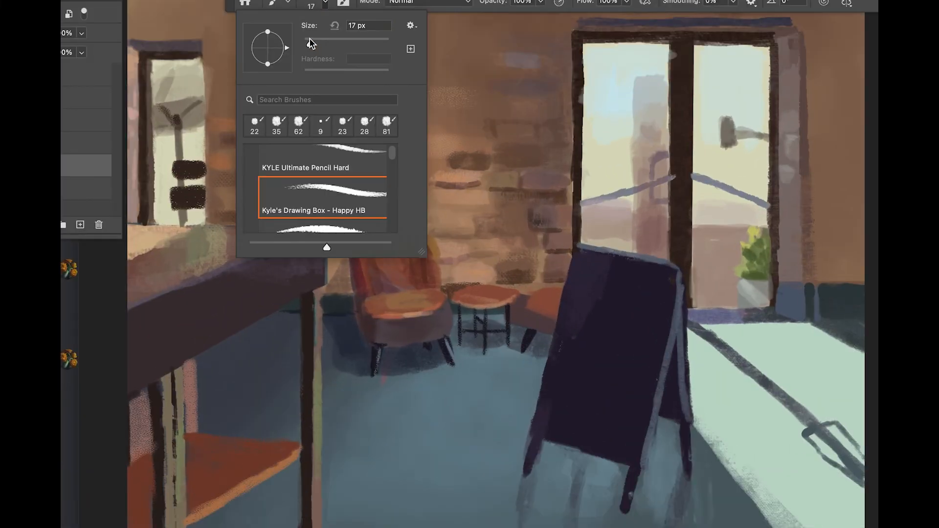
# Step: Shrink the brush to about 6 px and hand-letter text onto the chalkboard sign
pyautogui.moveTo(311, 40); pyautogui.dragTo(305, 39)
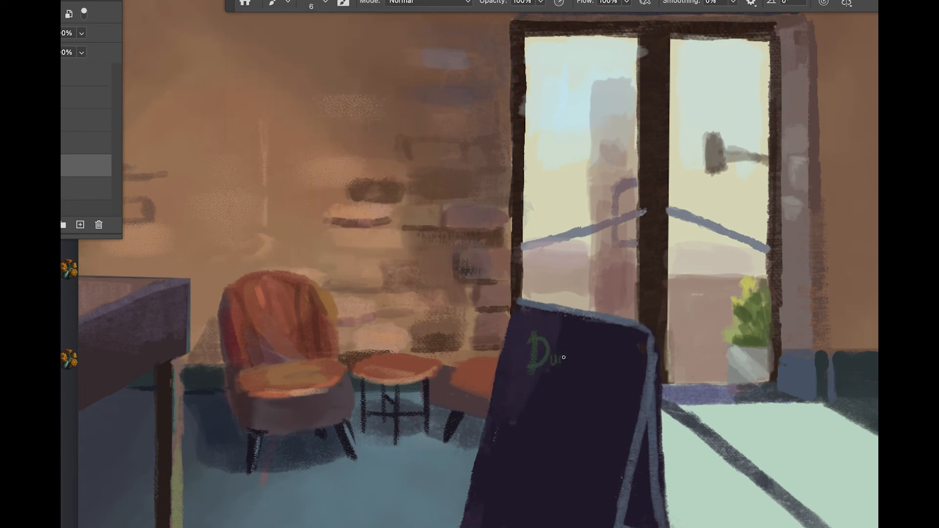
pyautogui.moveTo(538, 356); pyautogui.dragTo(629, 372)
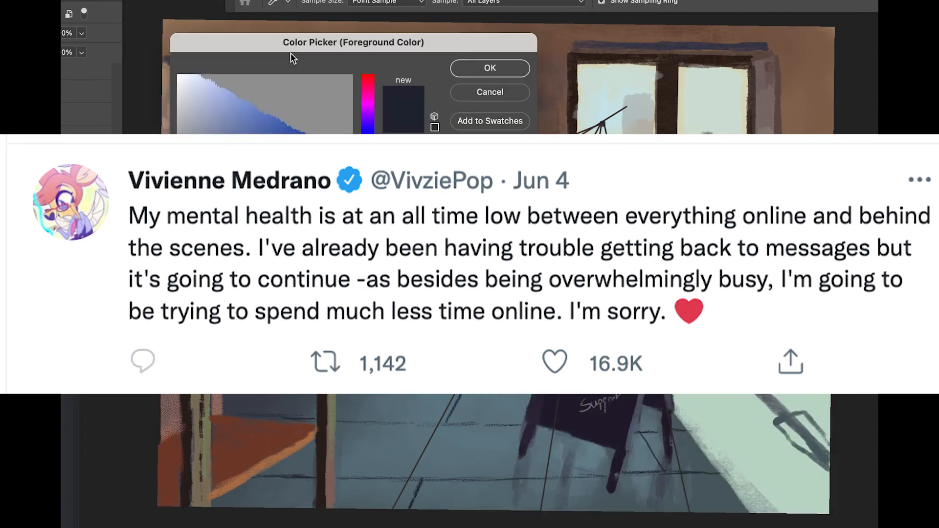
pyautogui.click(489, 69)
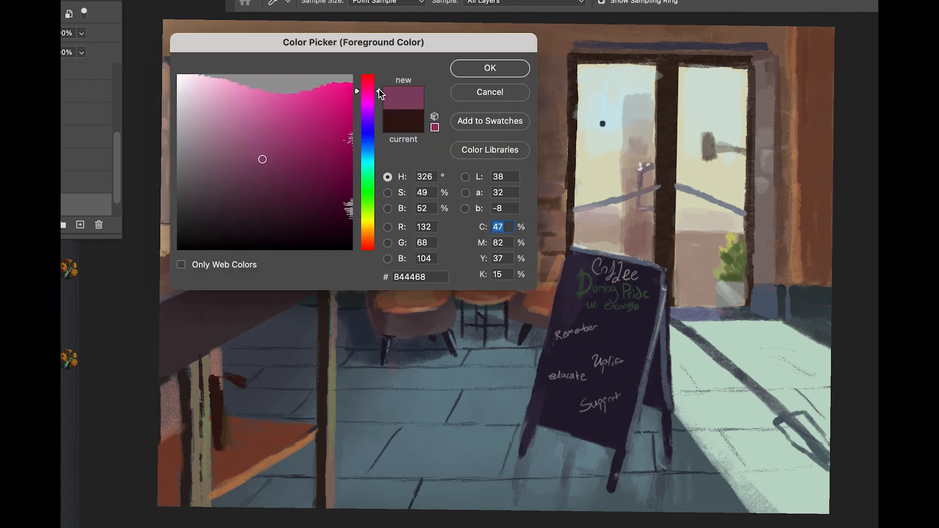
# Step: Paint the shelf coffee bags in muted magenta with dark brown, olive and pale green details
pyautogui.click(488, 69)
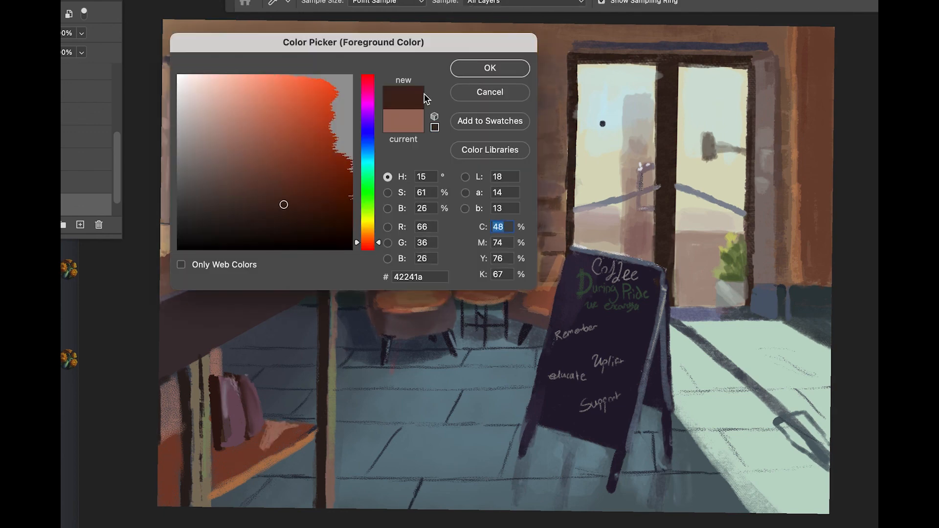
pyautogui.click(489, 68)
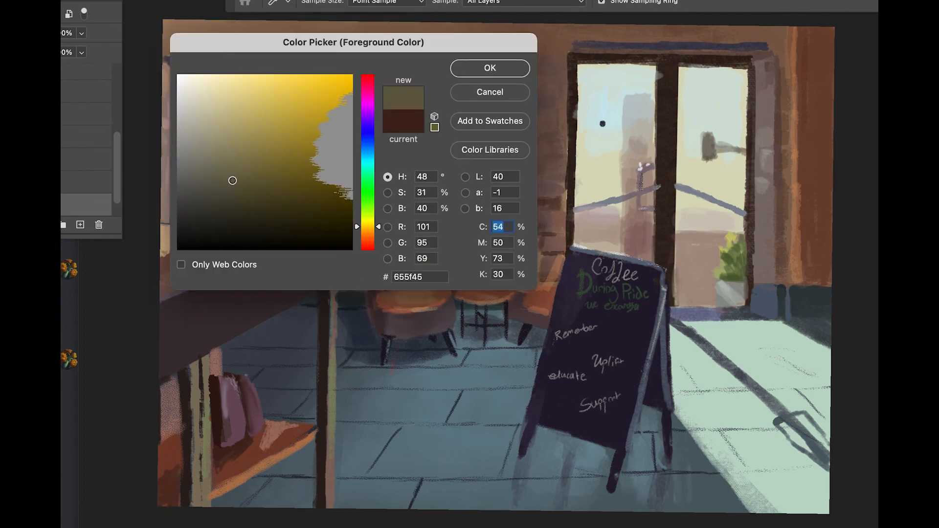
pyautogui.click(489, 69)
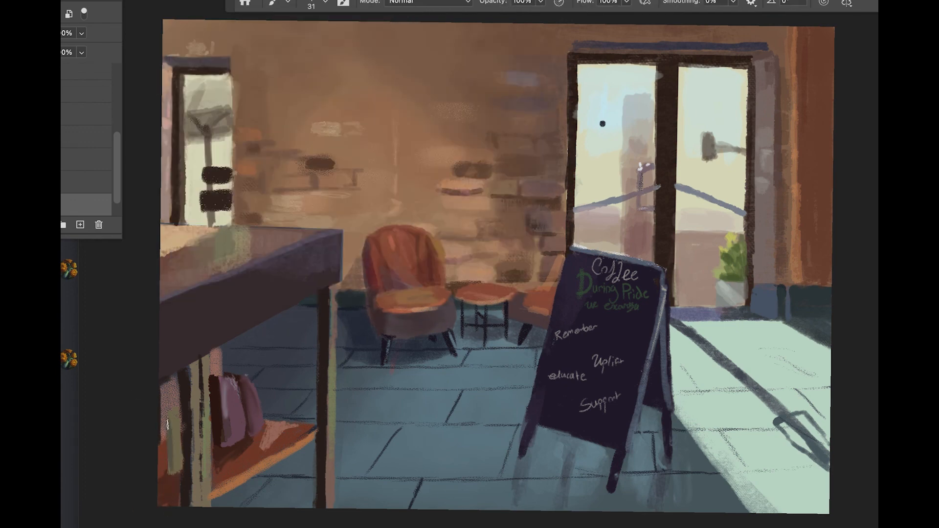
pyautogui.moveTo(270, 85)
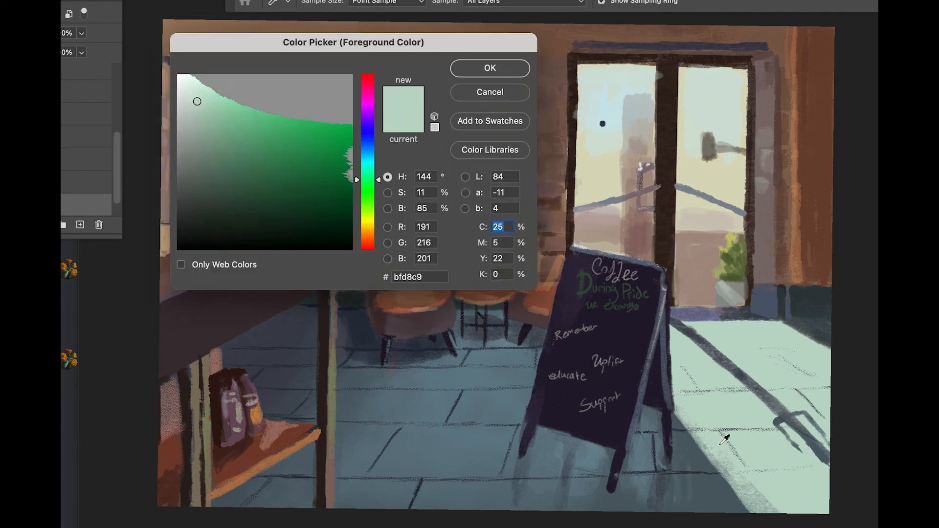
pyautogui.click(489, 68)
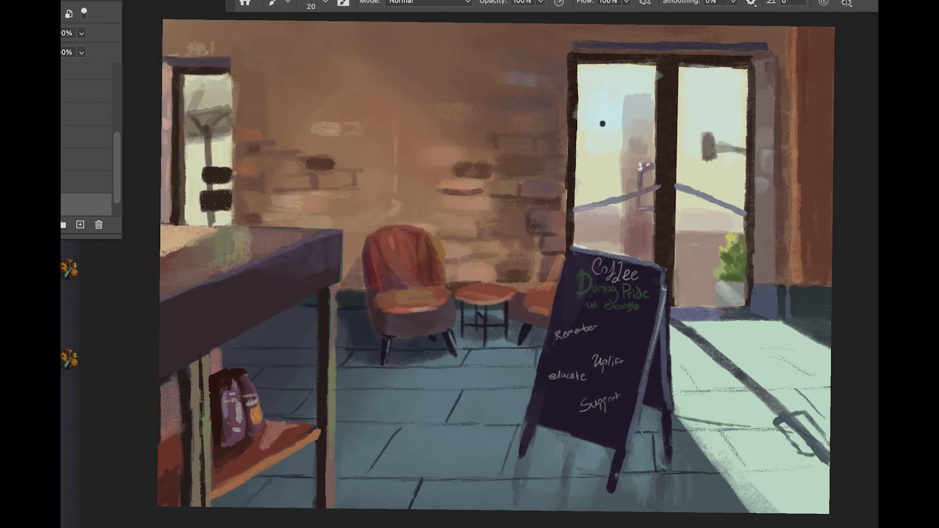